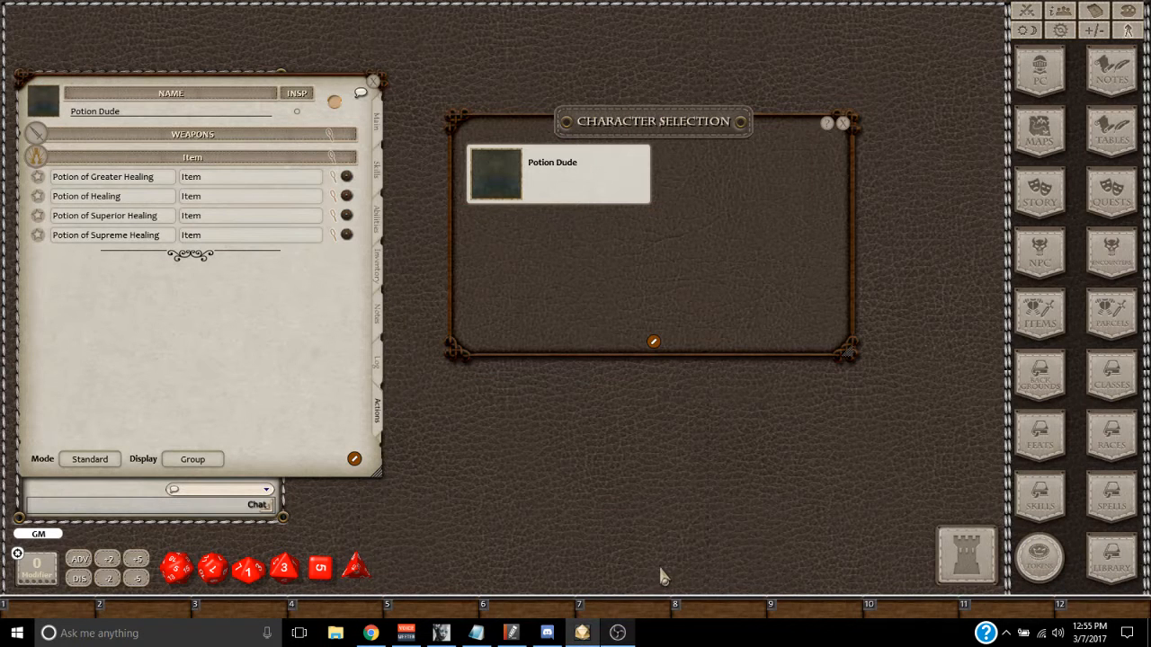
mouse_move(655, 497)
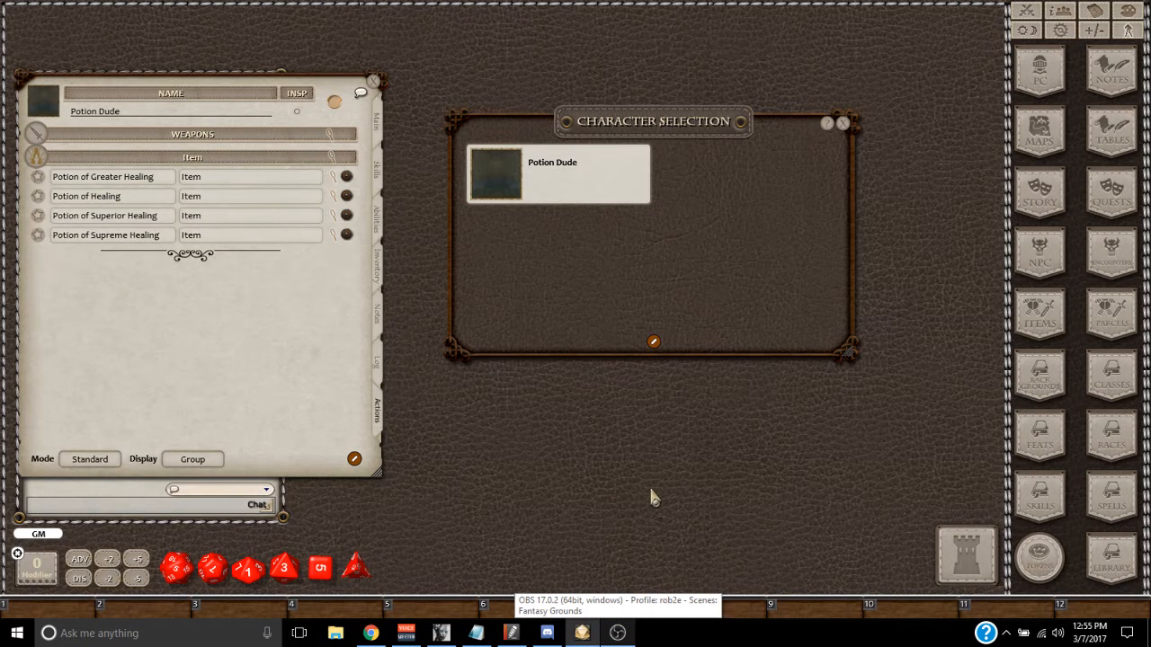
mouse_move(669, 477)
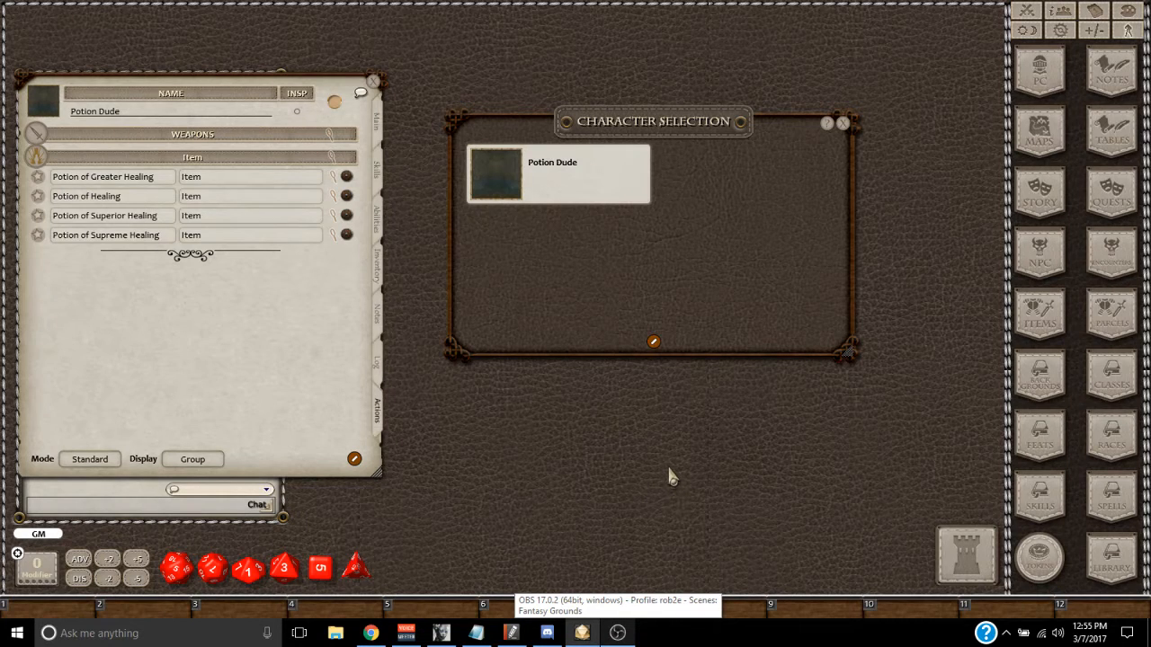
mouse_move(609, 450)
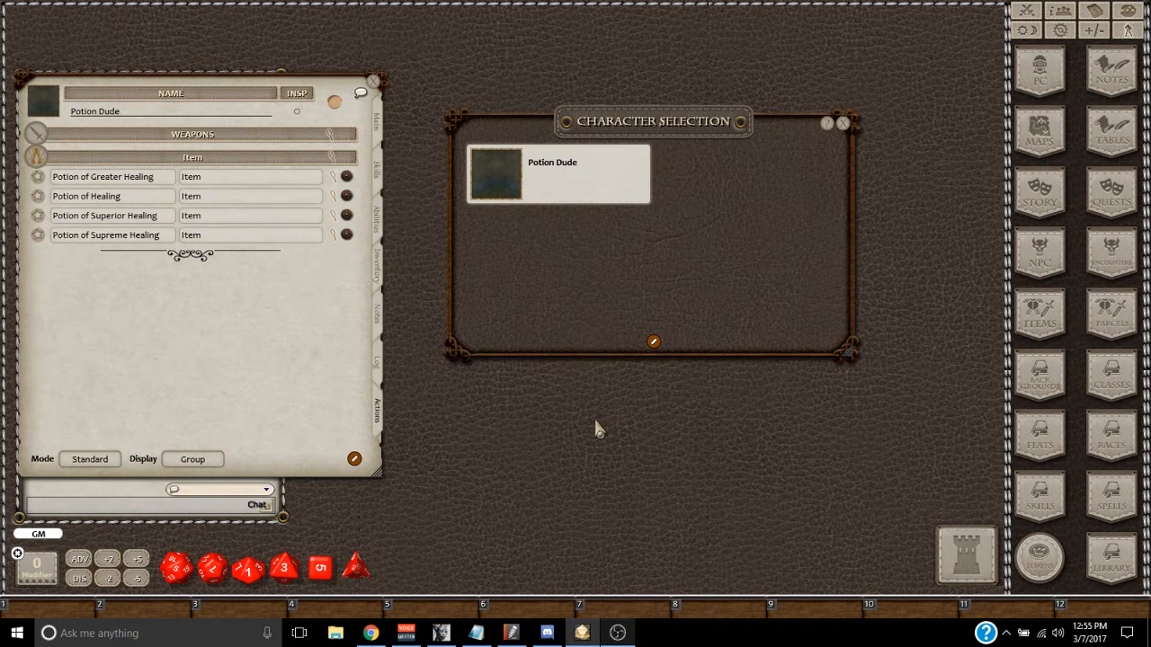
mouse_move(590, 414)
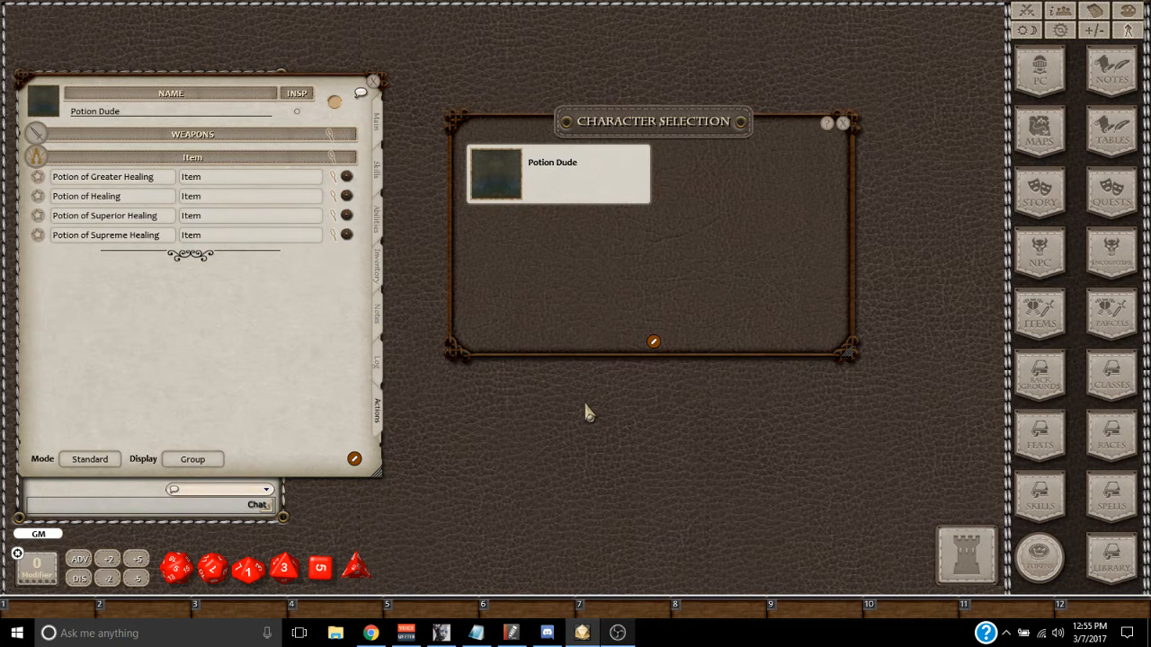
mouse_move(566, 399)
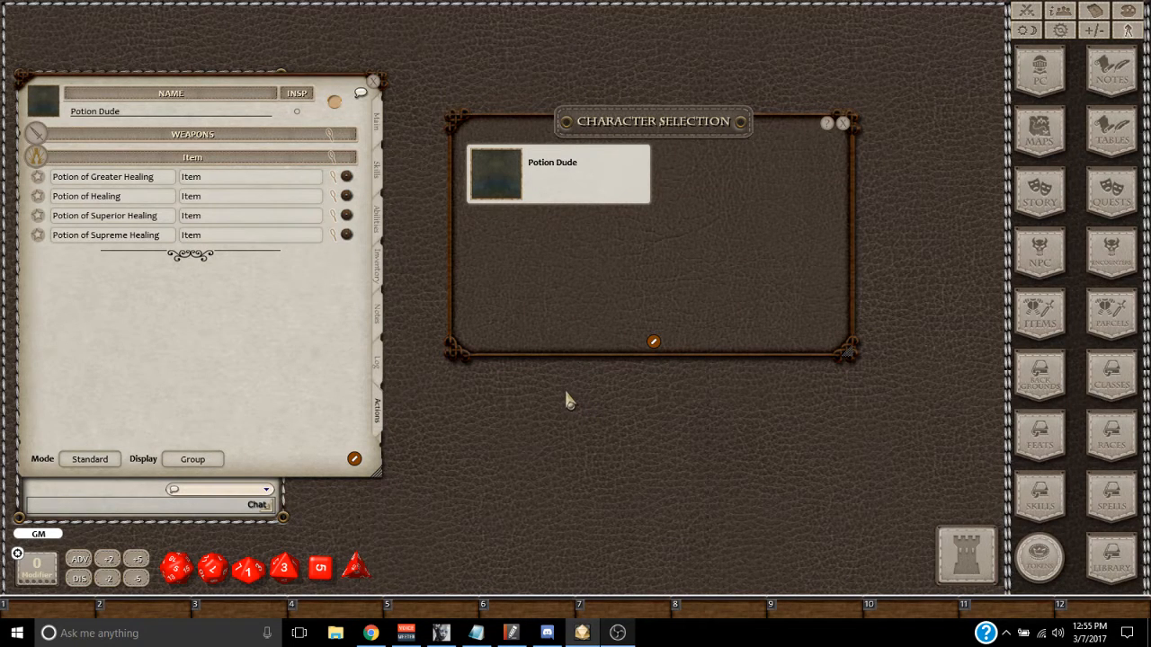
mouse_move(583, 412)
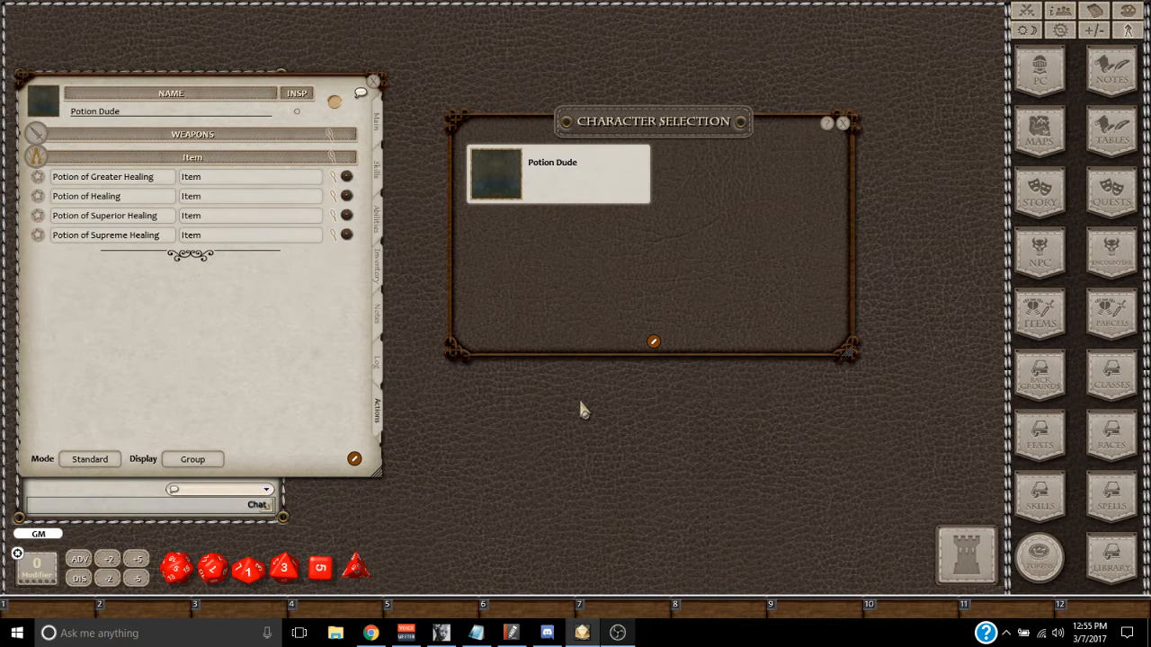
mouse_move(561, 415)
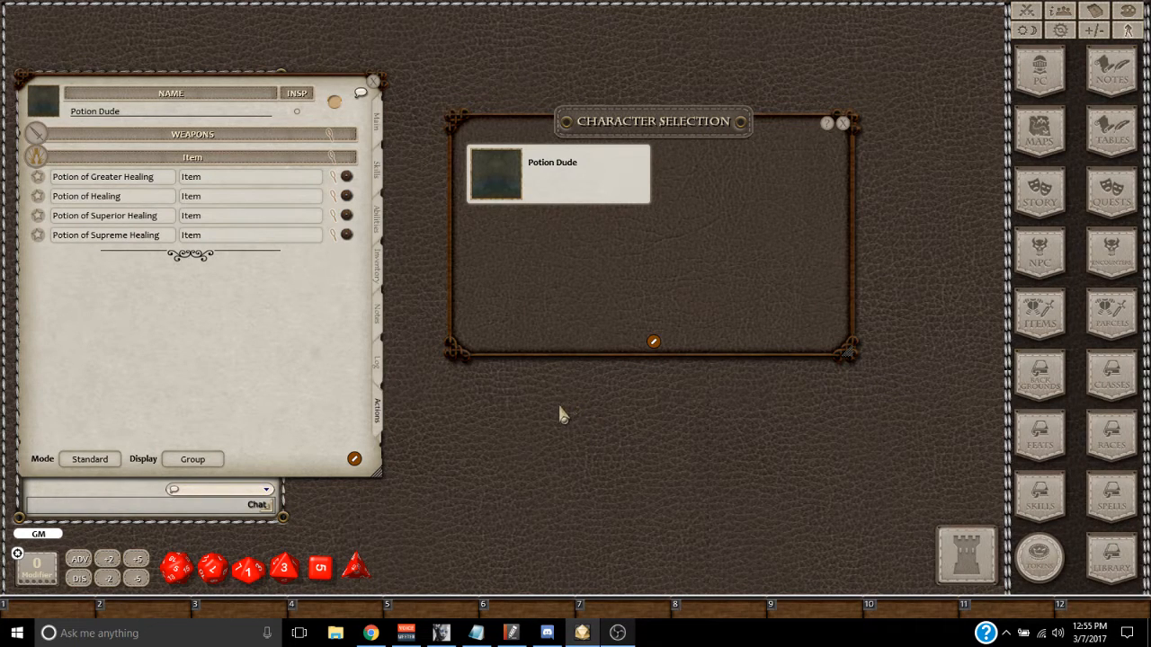
mouse_move(525, 396)
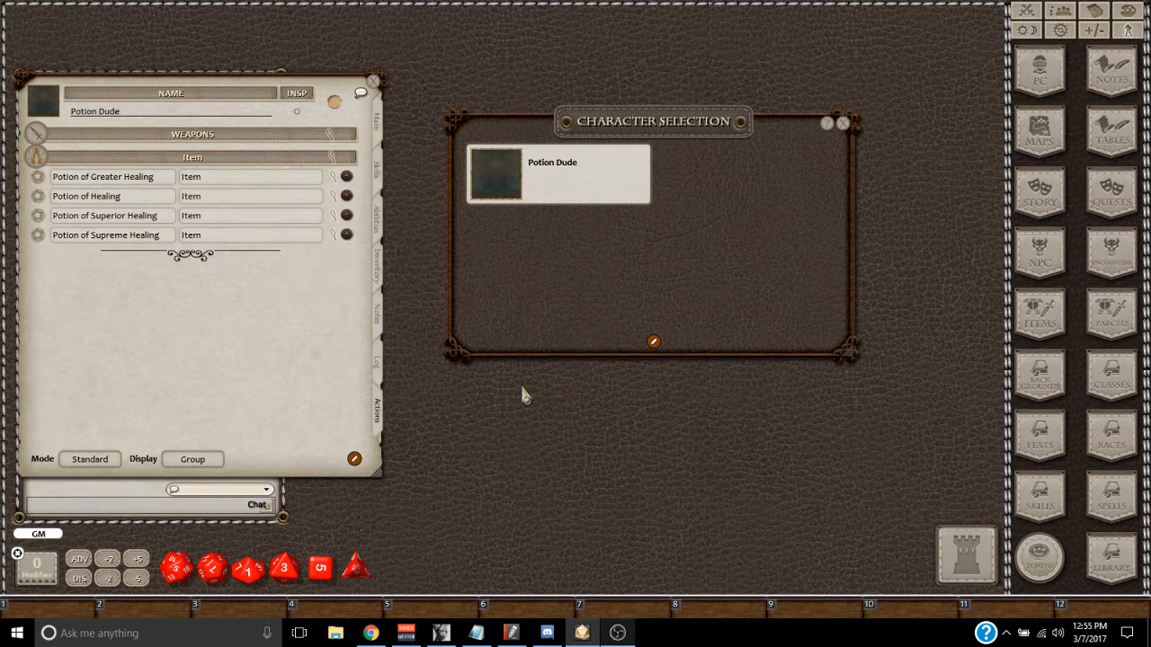
mouse_move(526, 377)
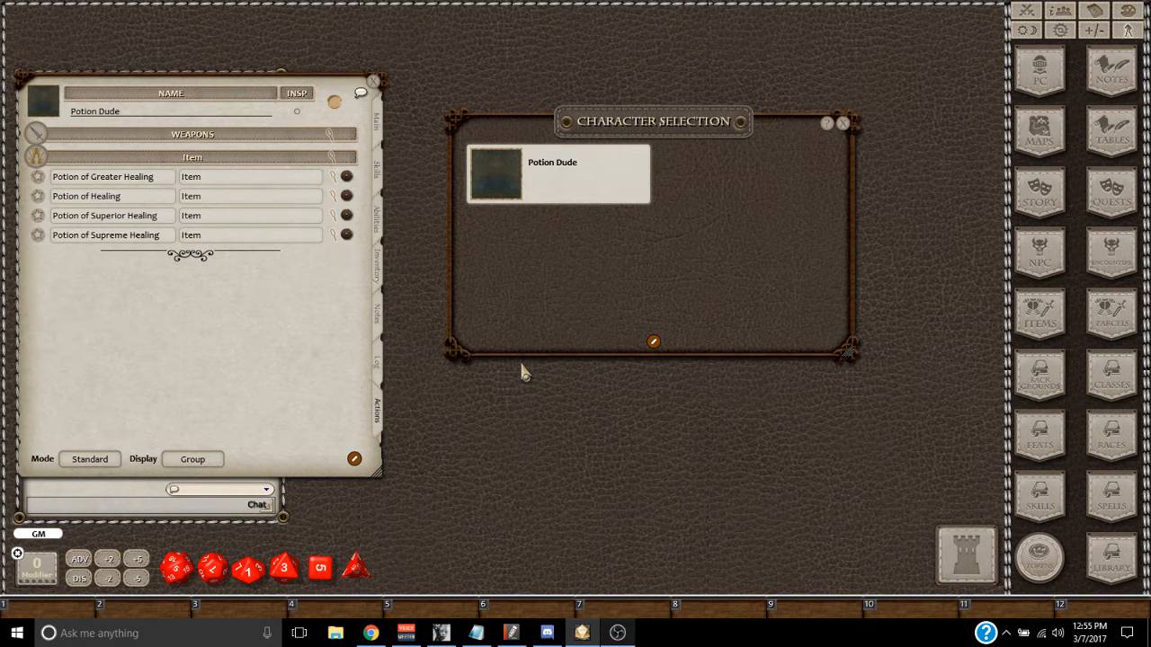
mouse_move(522, 350)
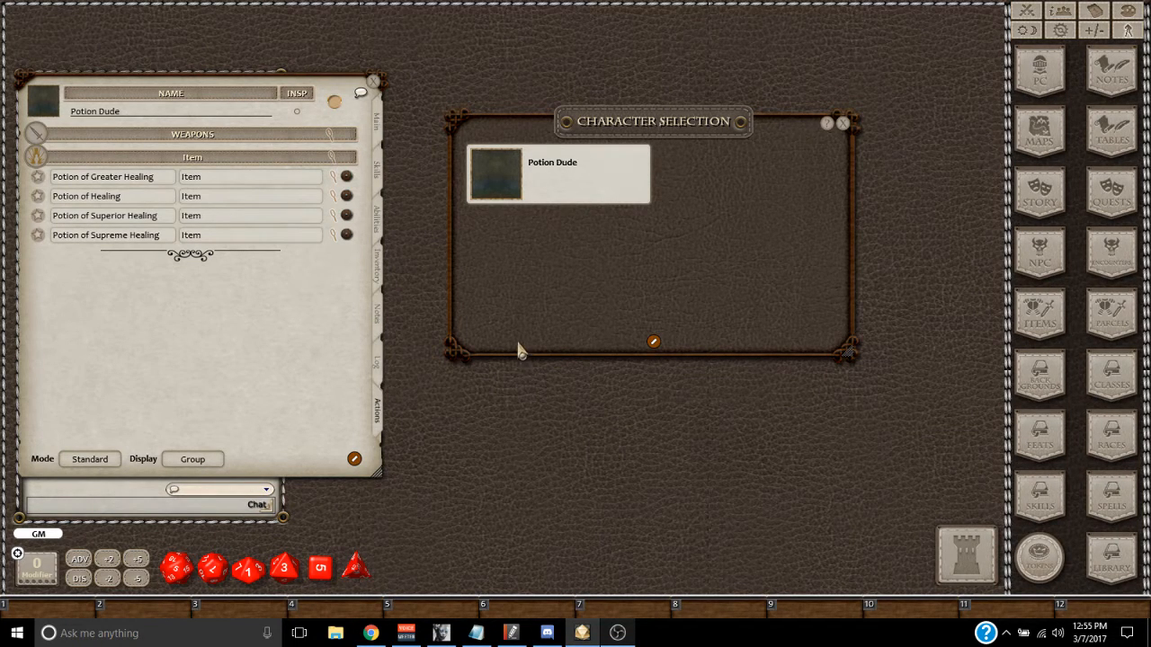
mouse_move(638, 255)
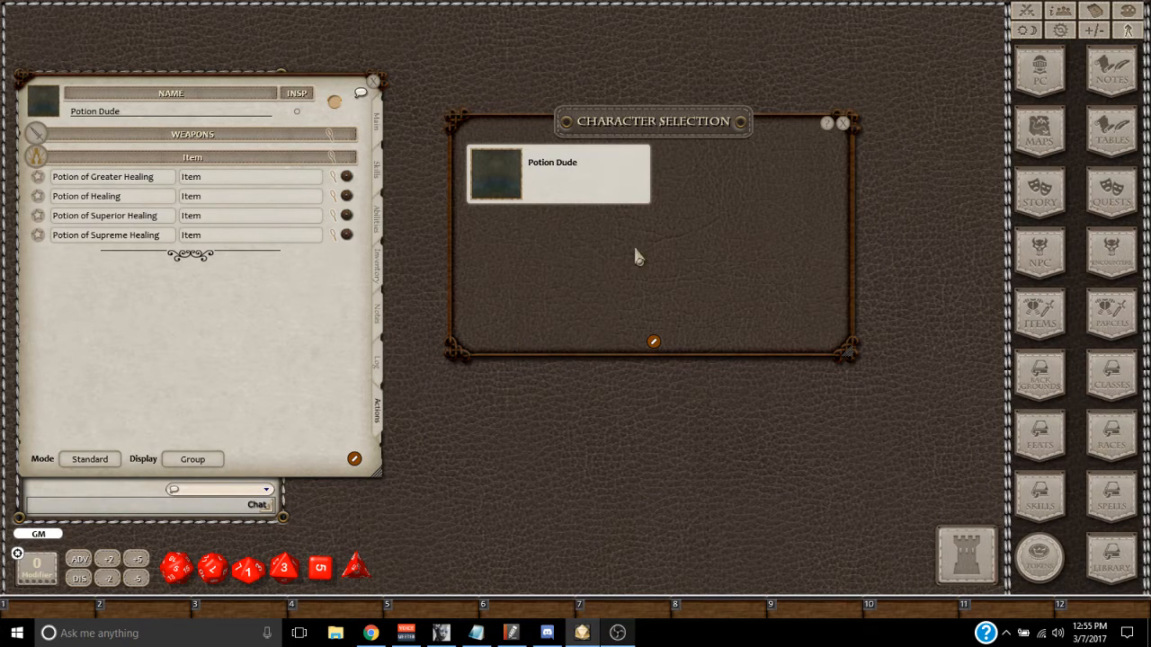
mouse_move(658, 124)
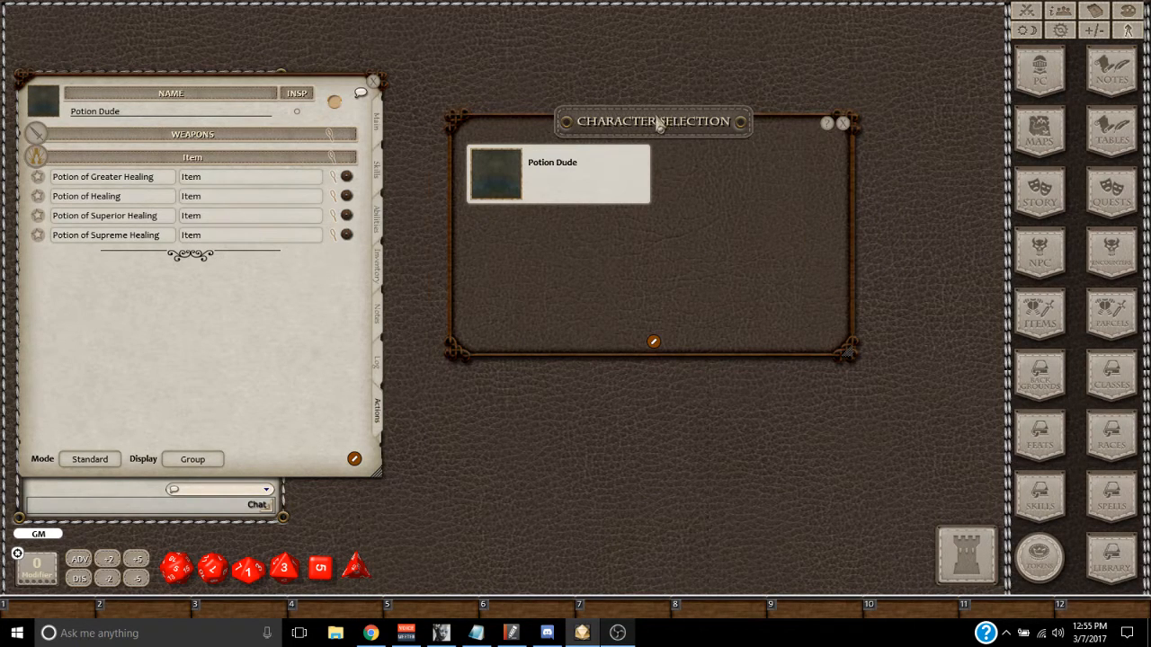
Step: Move the Character Selection window aside to expose Potion Dude's four potion effects
left_click_drag(651, 122, 619, 86)
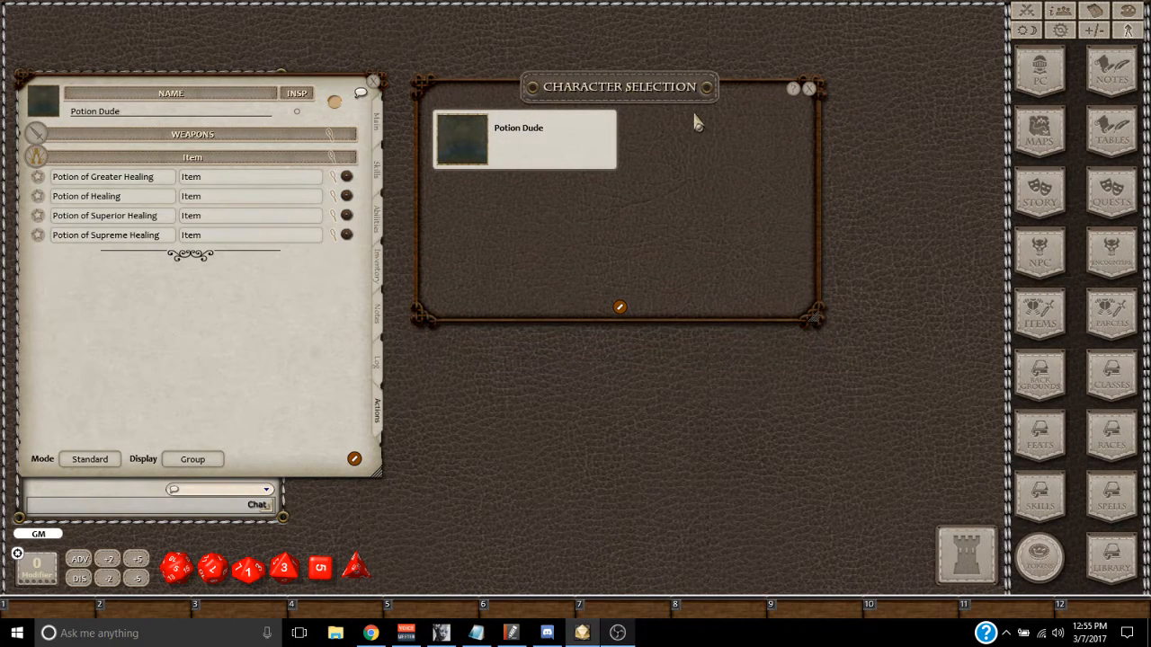
mouse_move(348, 297)
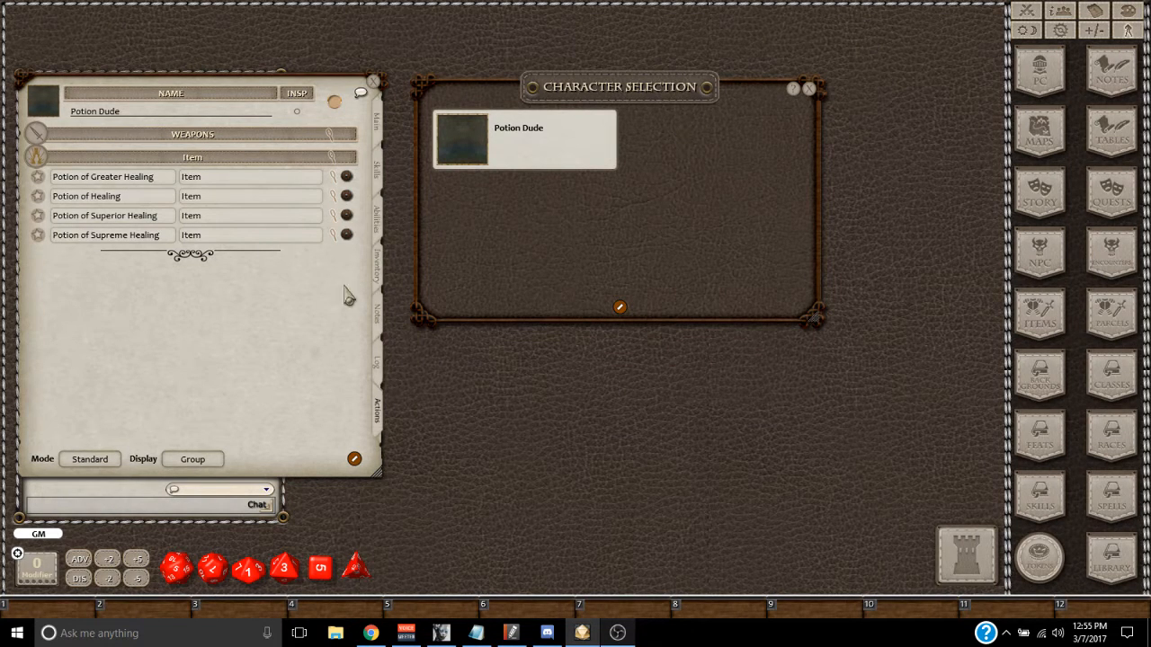
mouse_move(722, 223)
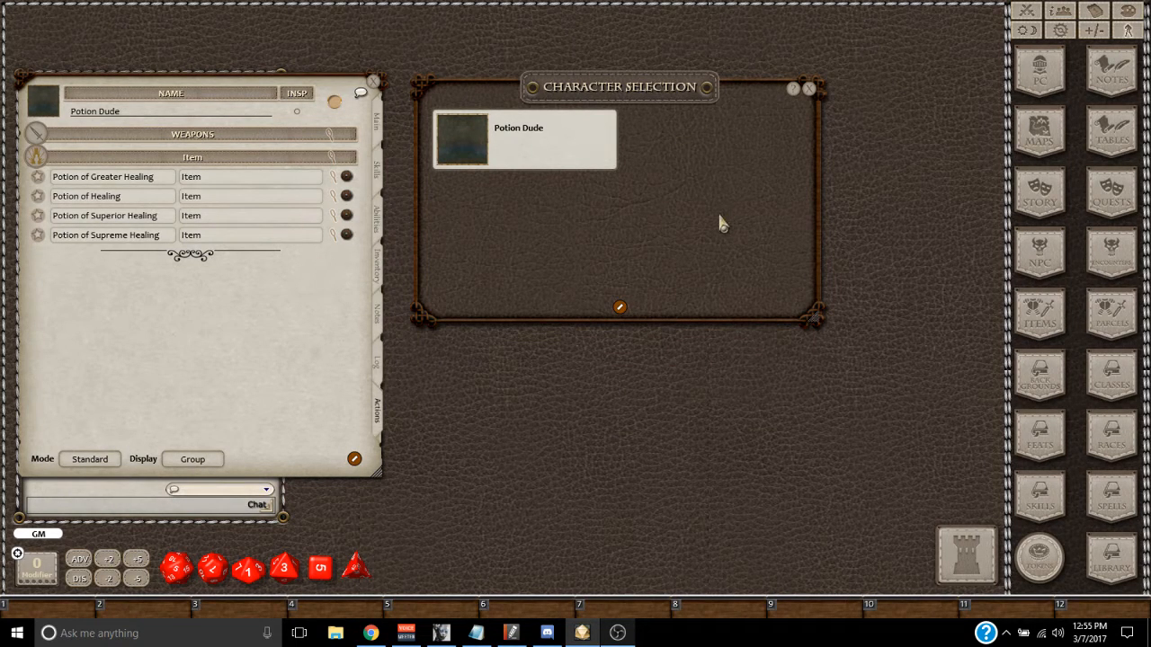
mouse_move(135, 129)
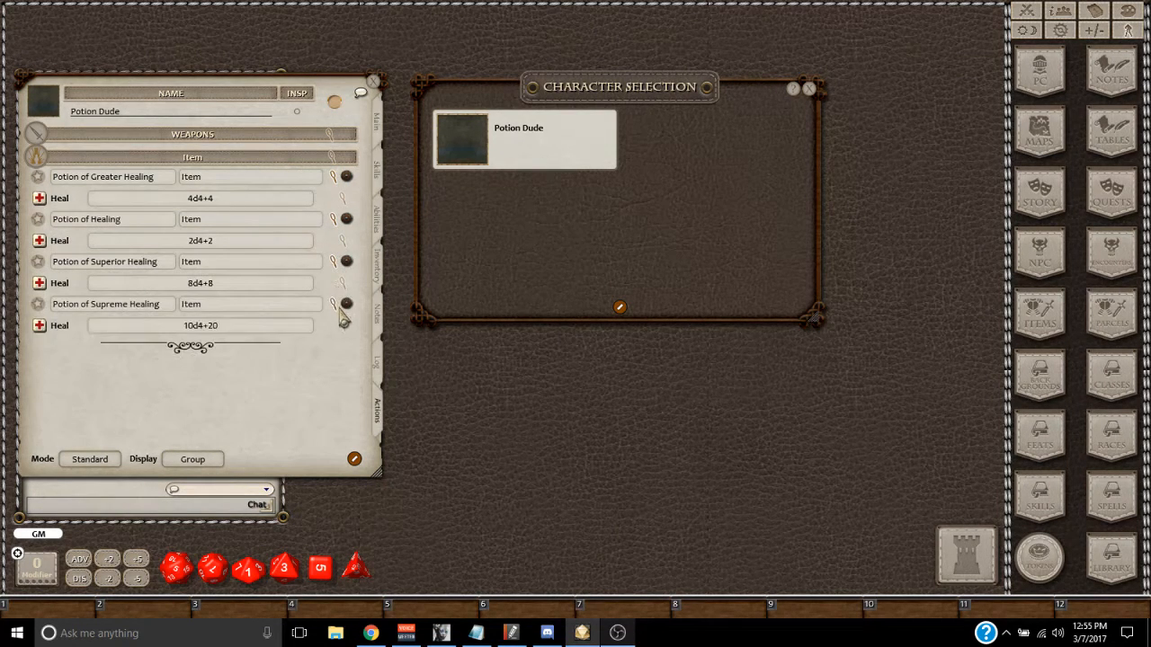
Step: Add a new blank note, title it 'Potions', and dismiss the Notes list
left_click(1111, 72)
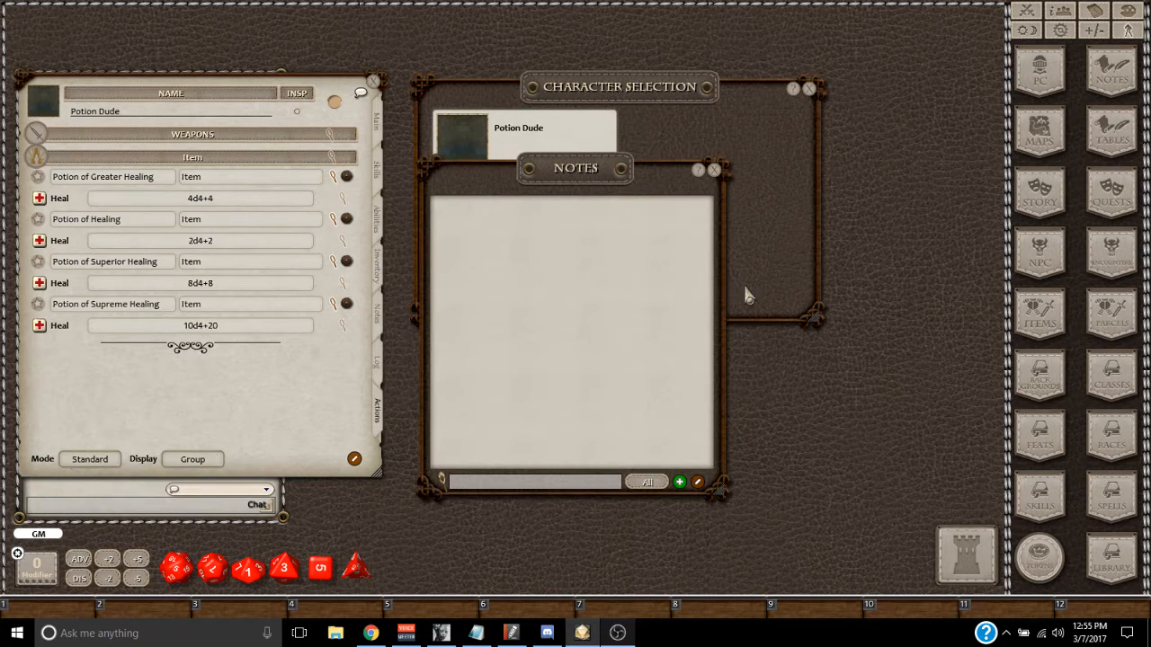
left_click(679, 482)
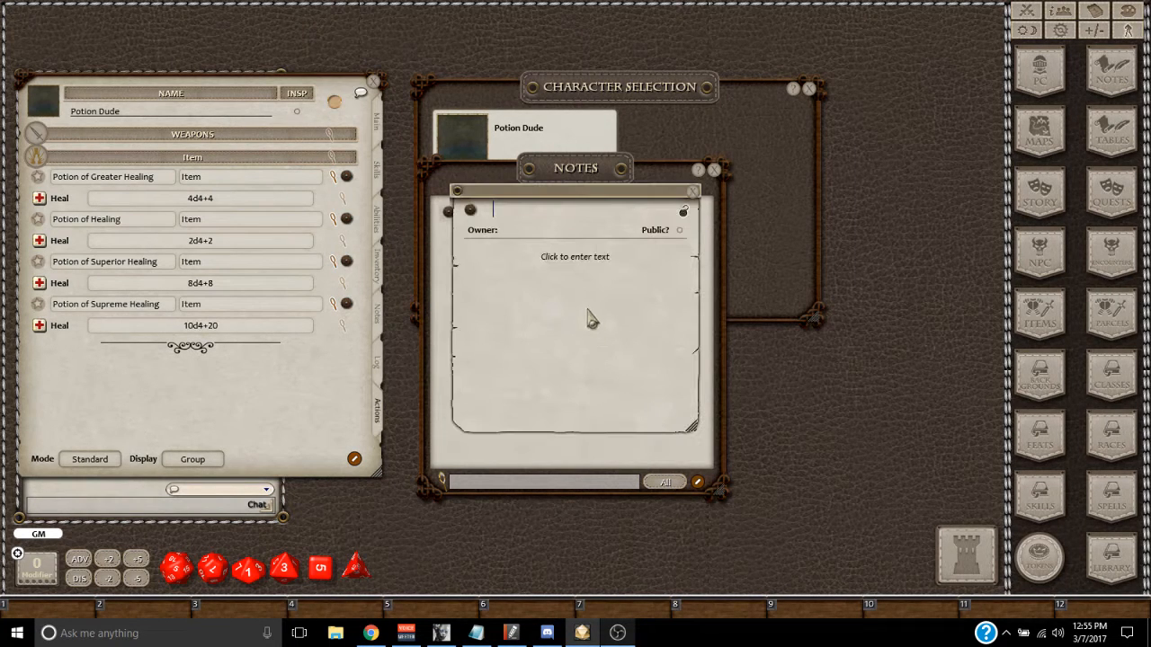
type("Po")
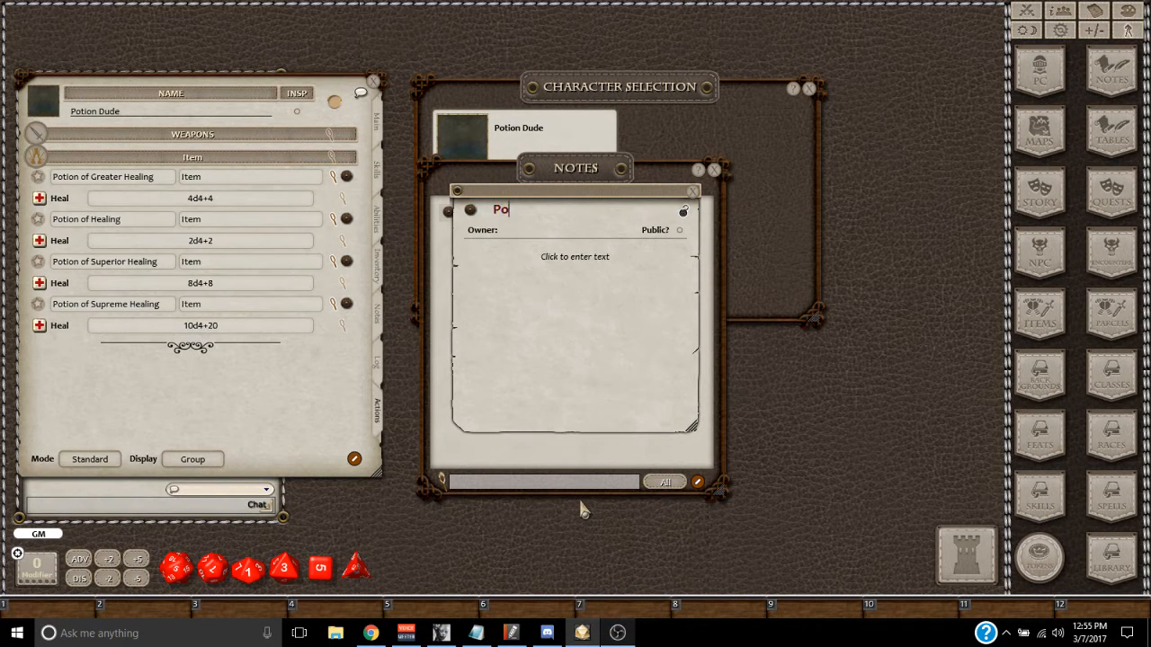
type("tions")
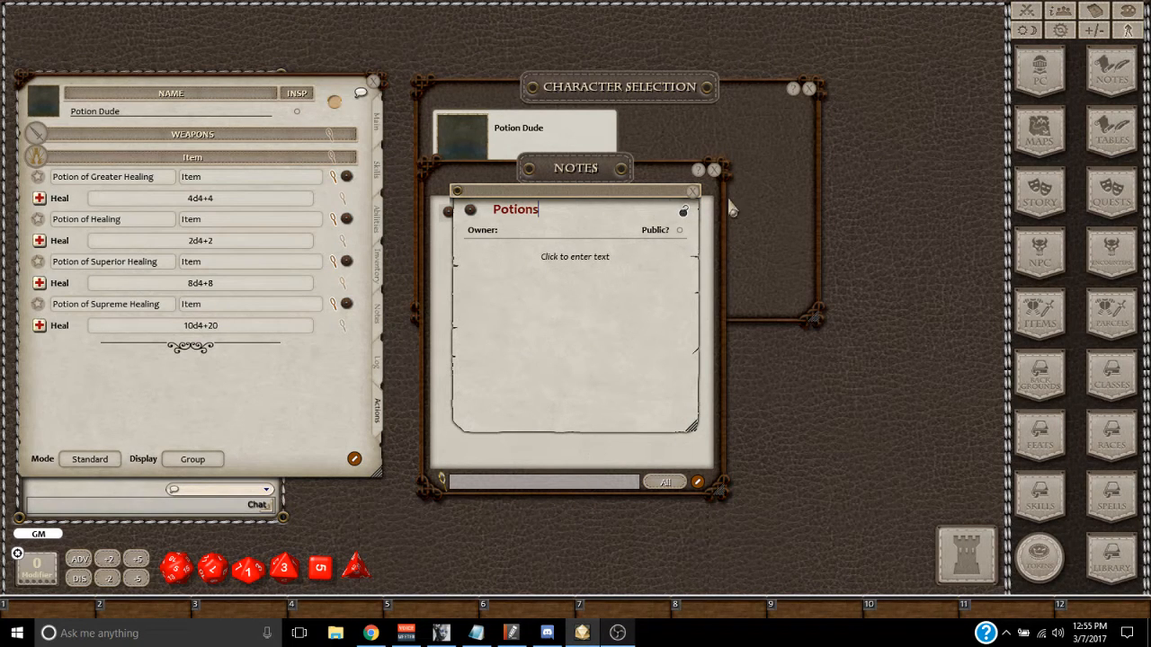
left_click(716, 169)
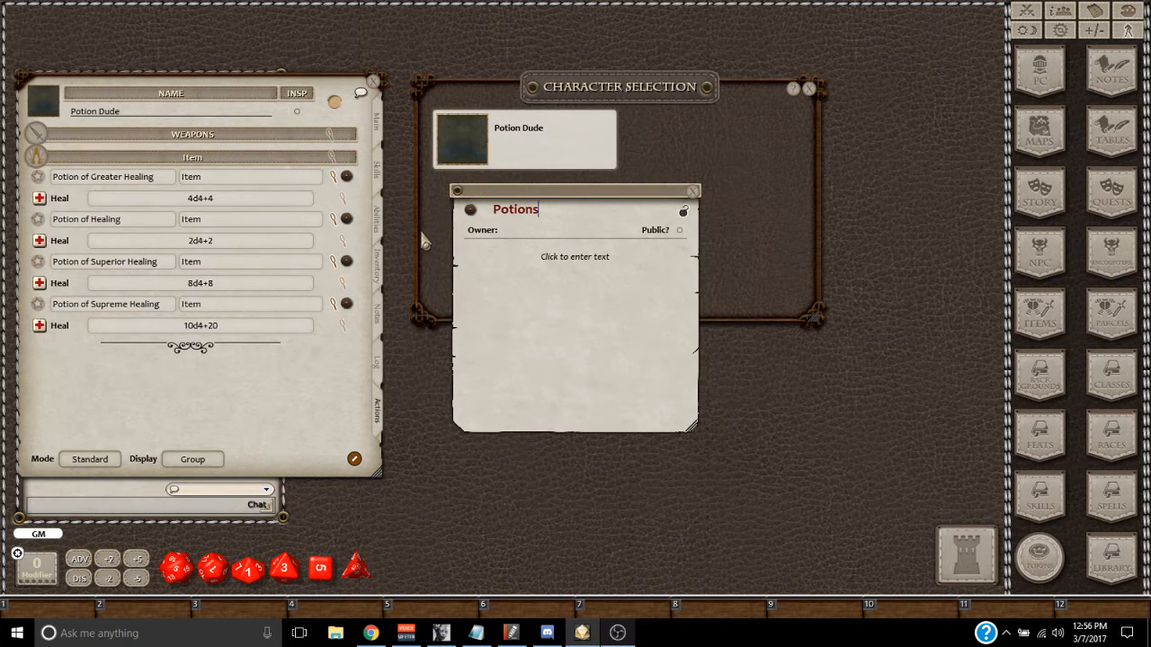
mouse_move(345, 180)
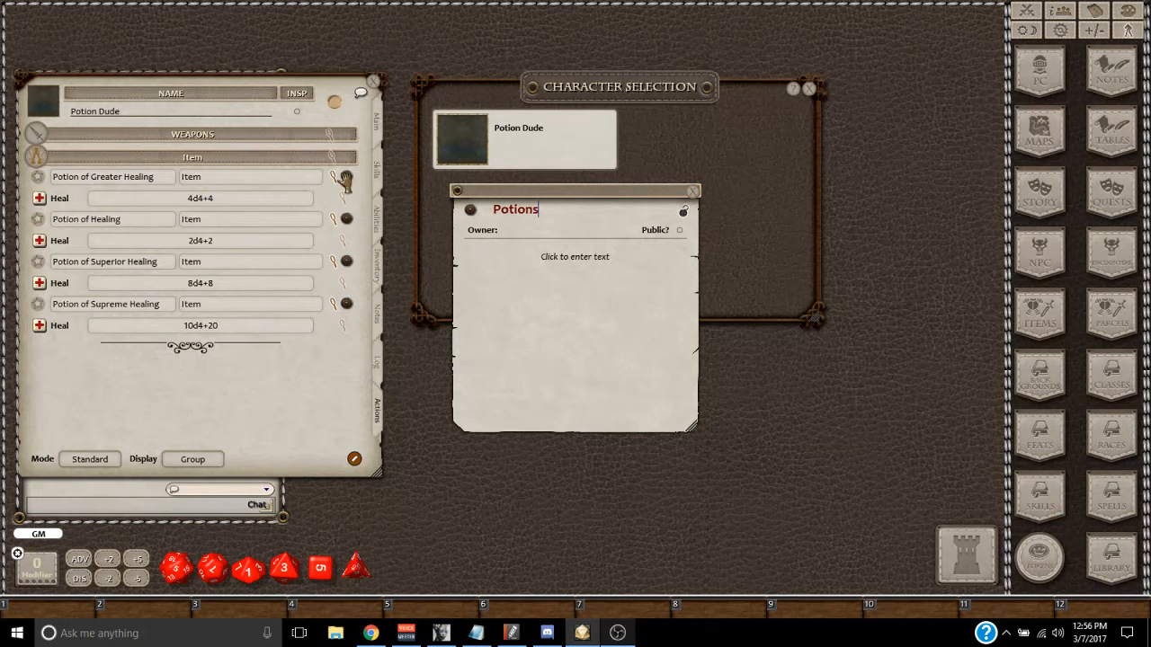
Step: Open the Potion of Supreme Healing record and reveal its level, school and casting fields
left_click(576, 269)
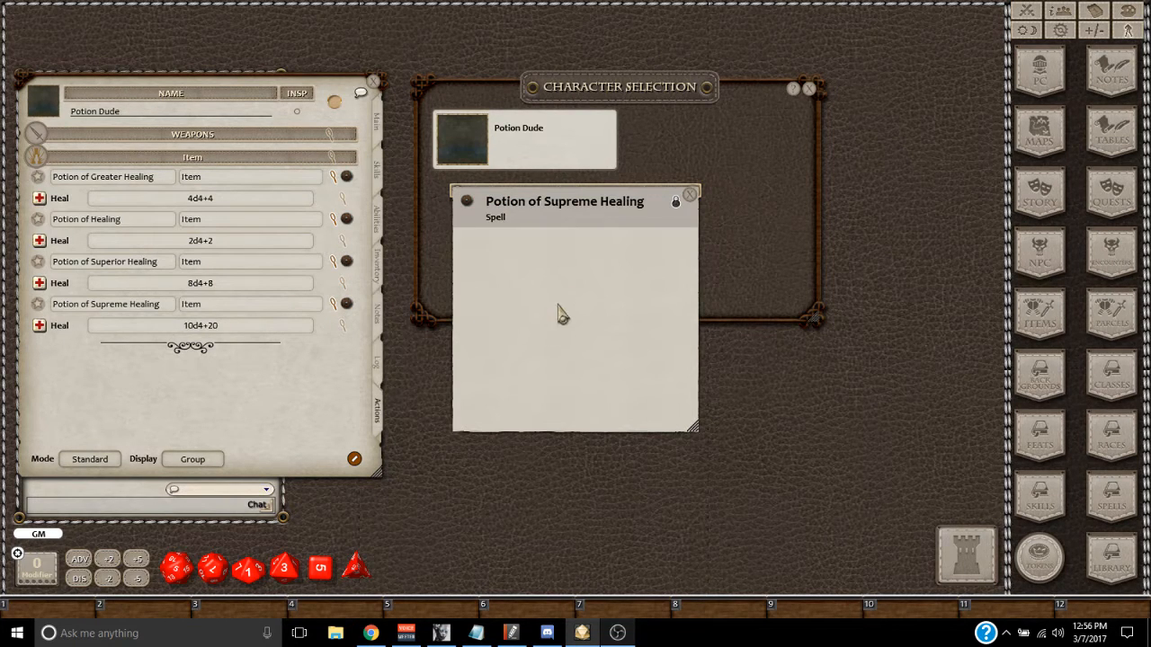
left_click(676, 202)
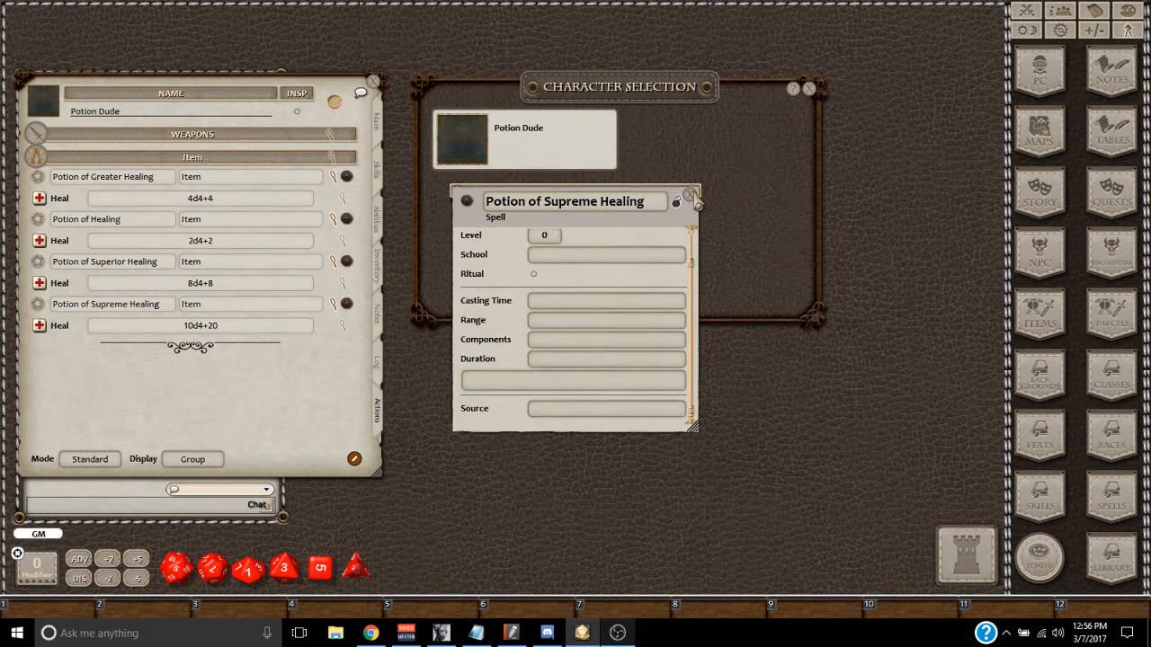
left_click(692, 198)
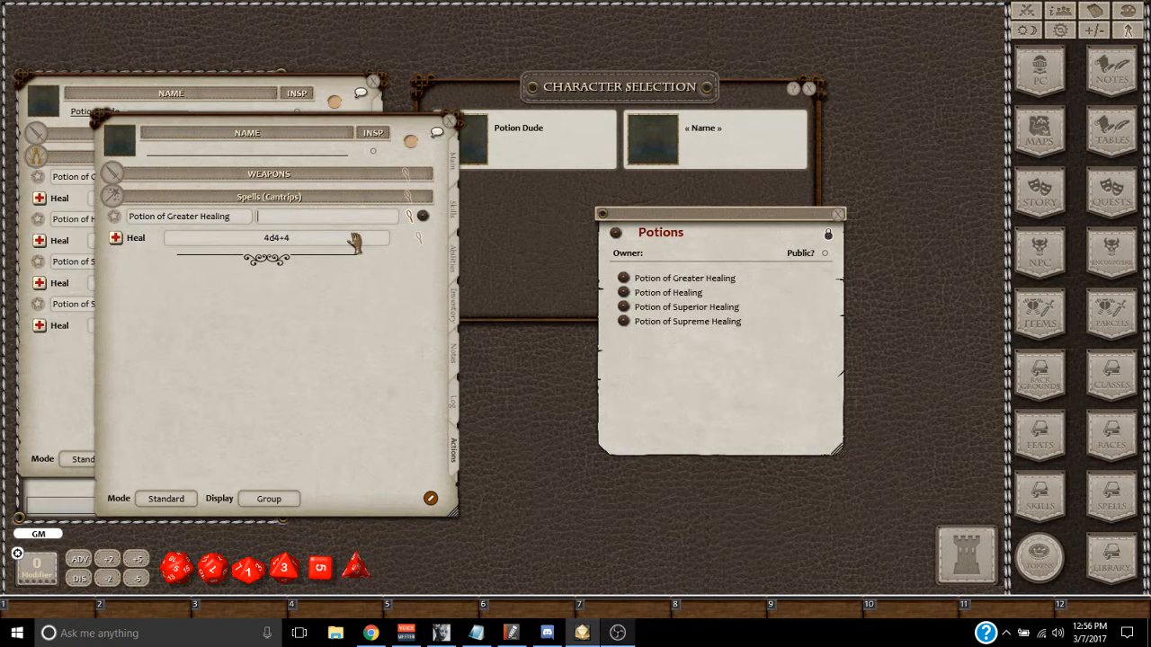
Step: Name the new character's inventory group 'Item' to receive the four potion links
type("Item")
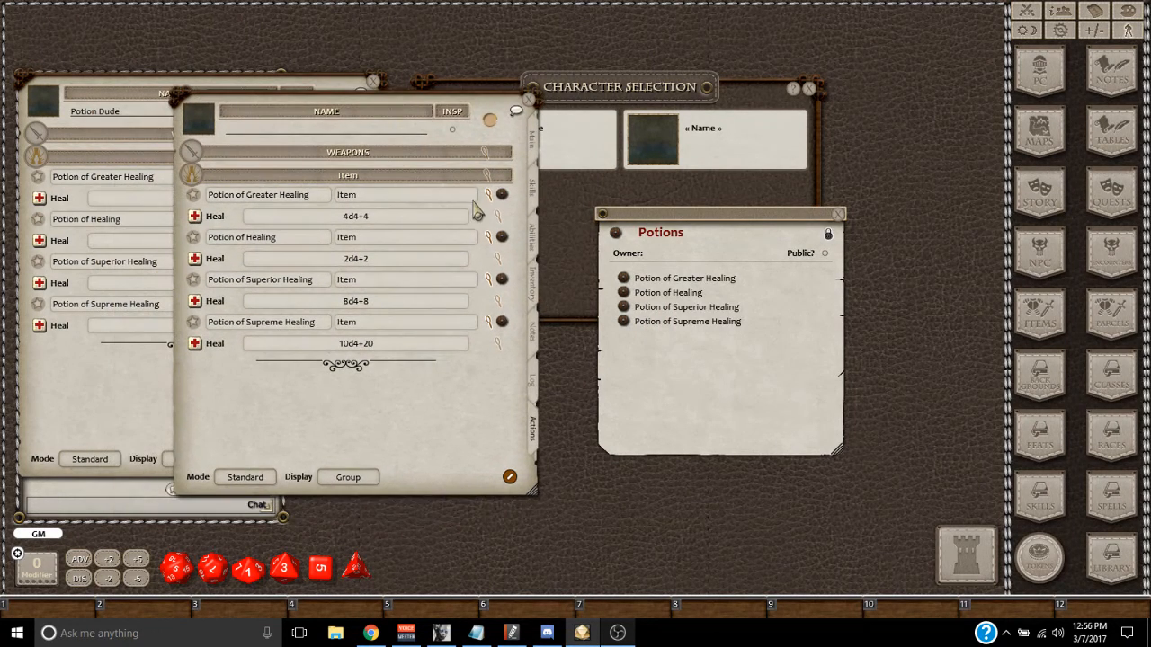
mouse_move(458, 165)
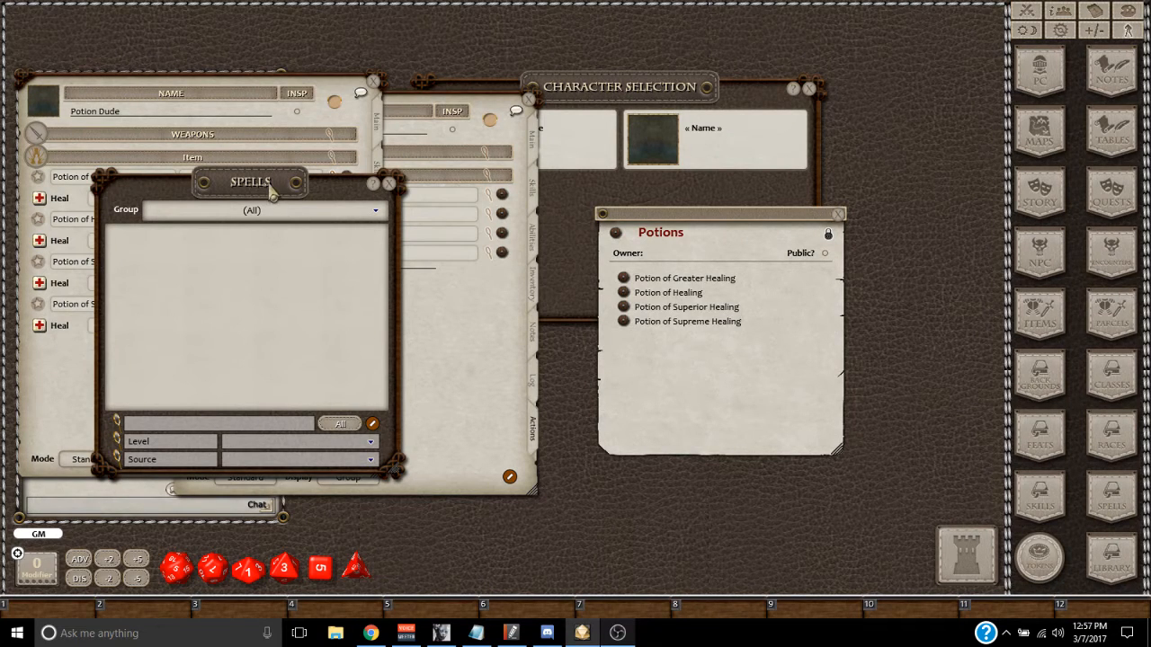
Step: Close the Spells window, keeping Potion Dude's sheet and the Potions note
left_click(388, 184)
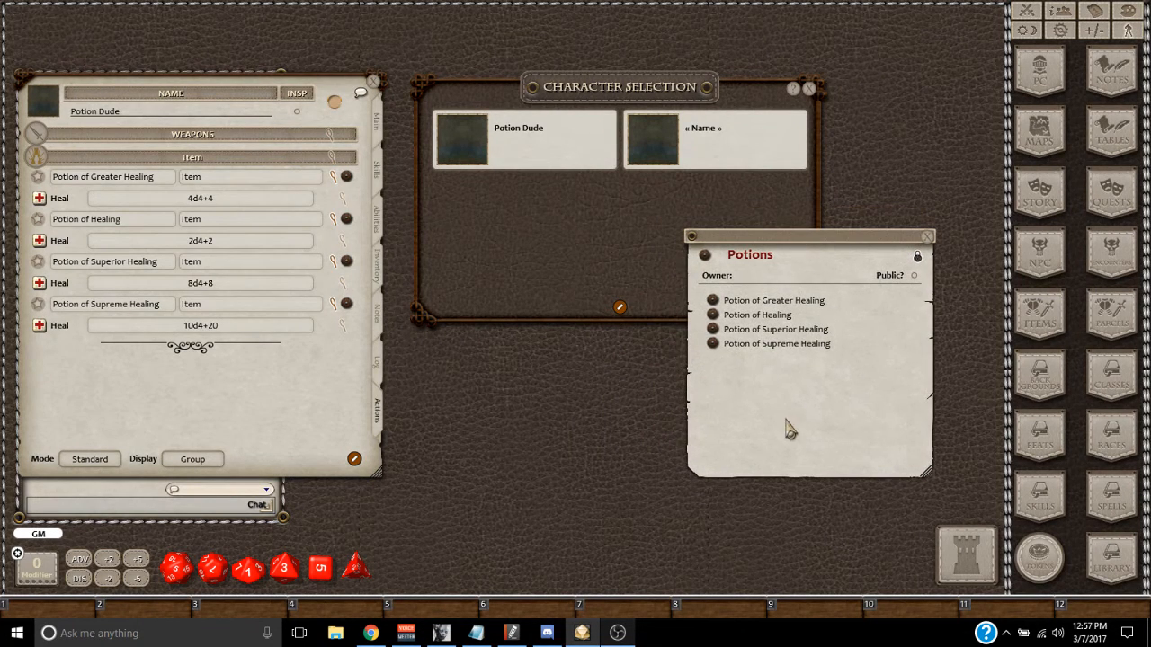
mouse_move(372, 313)
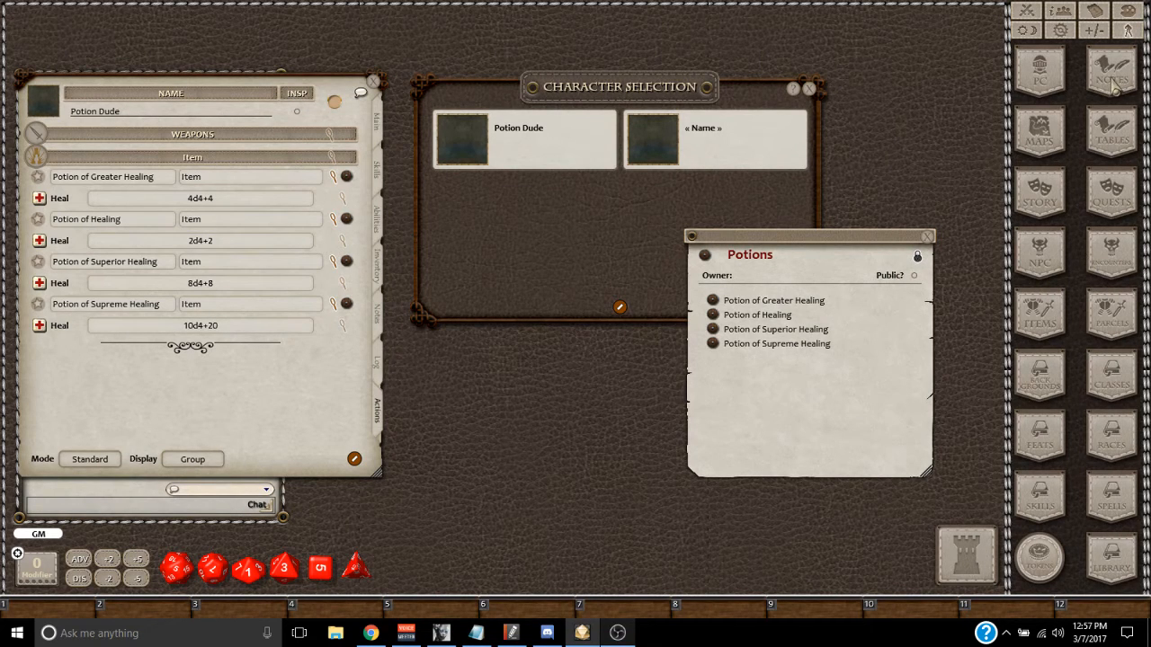
Step: Show the Notes list again, now containing the Potions entry
left_click(1112, 72)
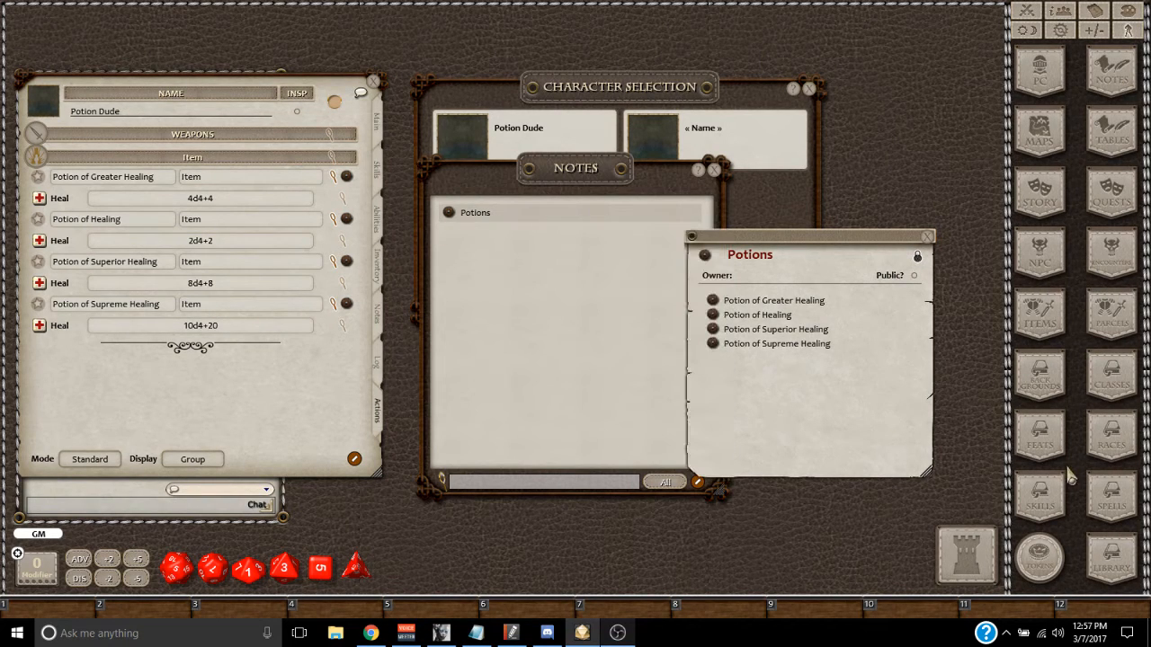